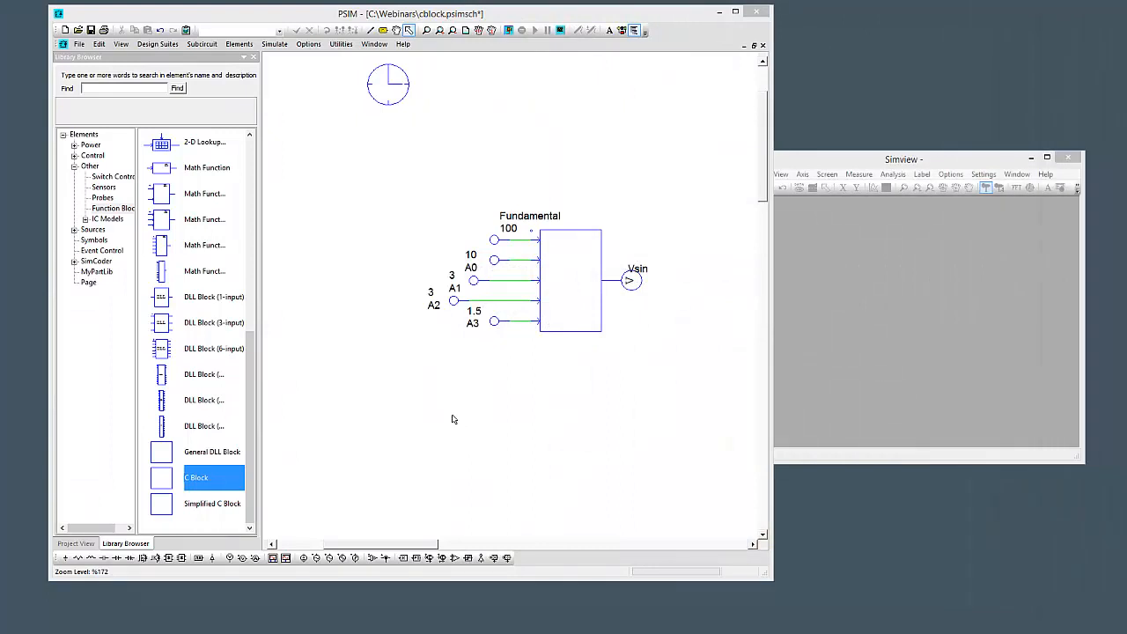
pyautogui.moveTo(492, 410)
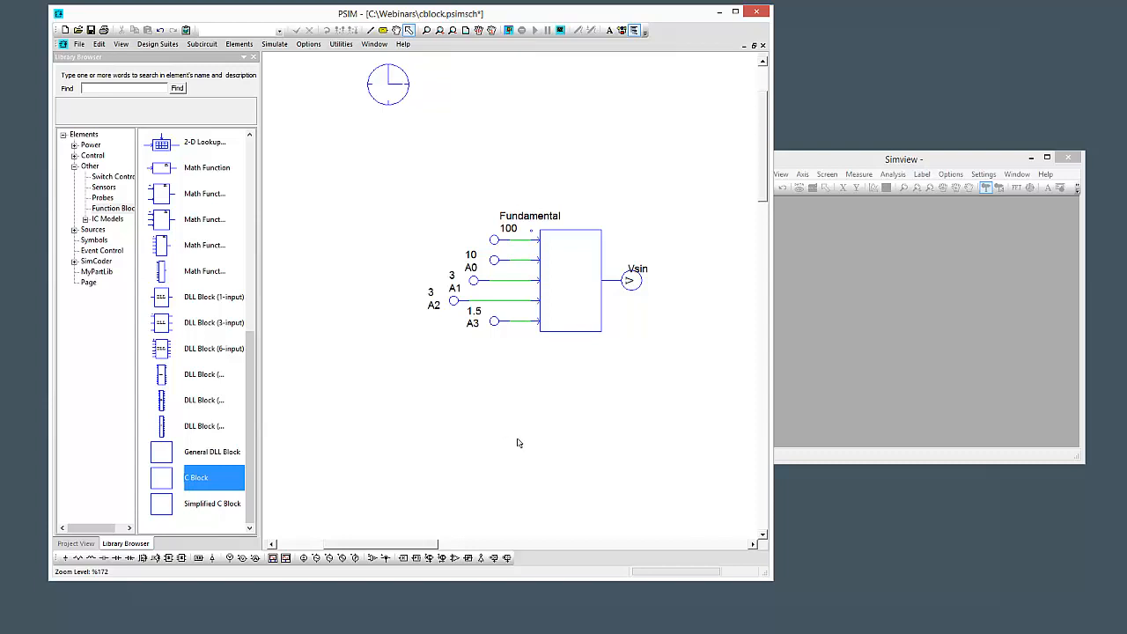
pyautogui.moveTo(565, 378)
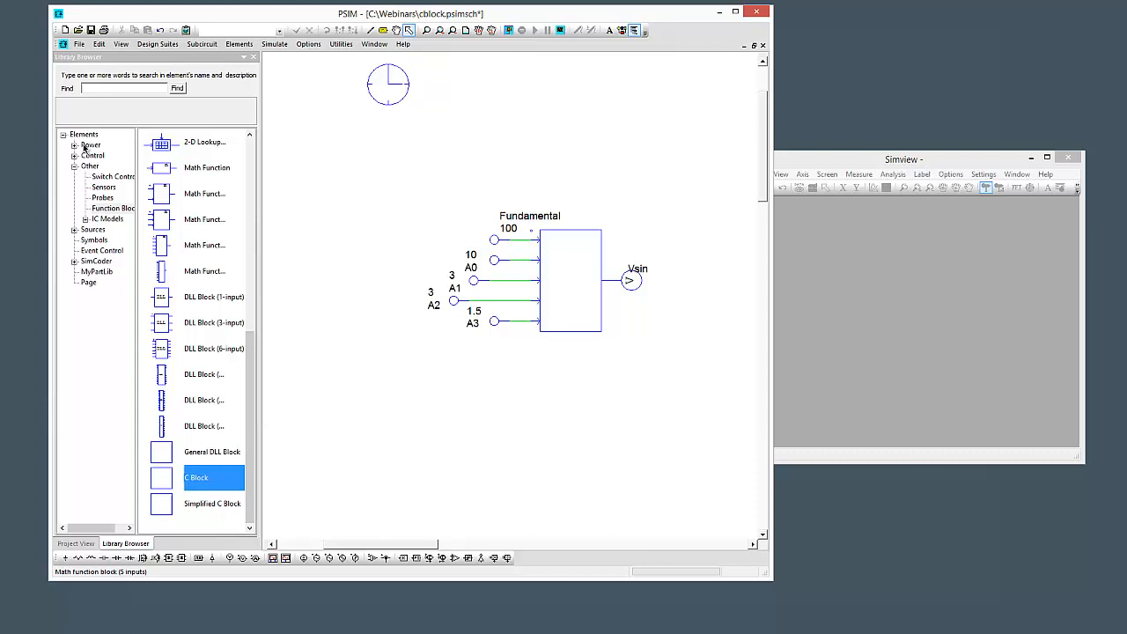
# Step: Place a Simplified C Block from Other > Function Blocks and enter 4 in its settings
pyautogui.click(89, 165)
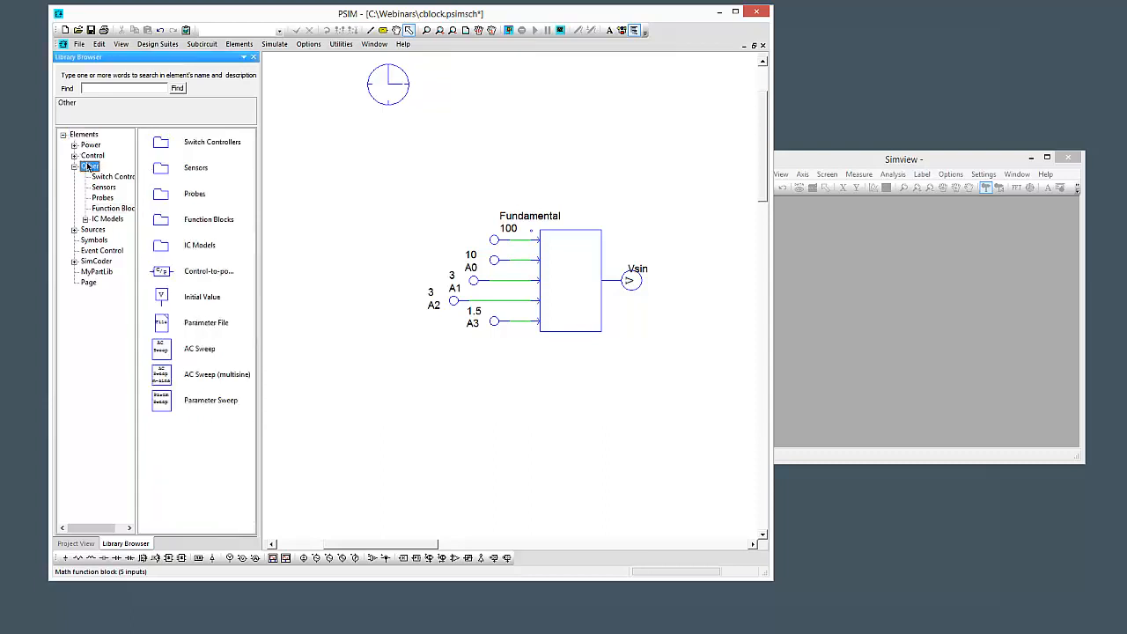
pyautogui.click(113, 208)
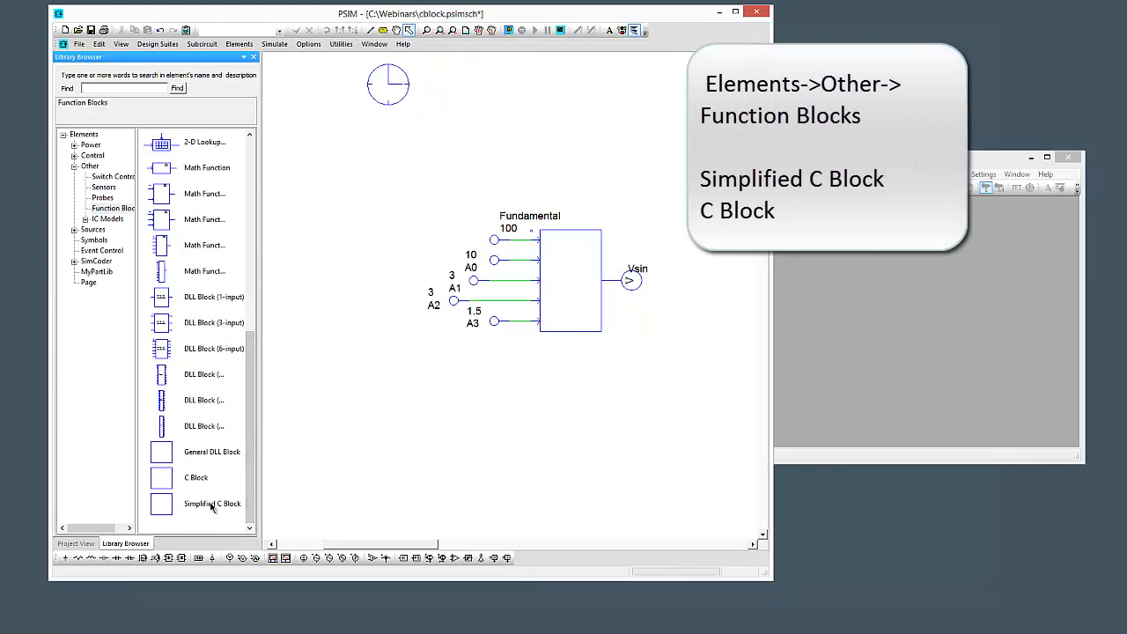
pyautogui.click(195, 477)
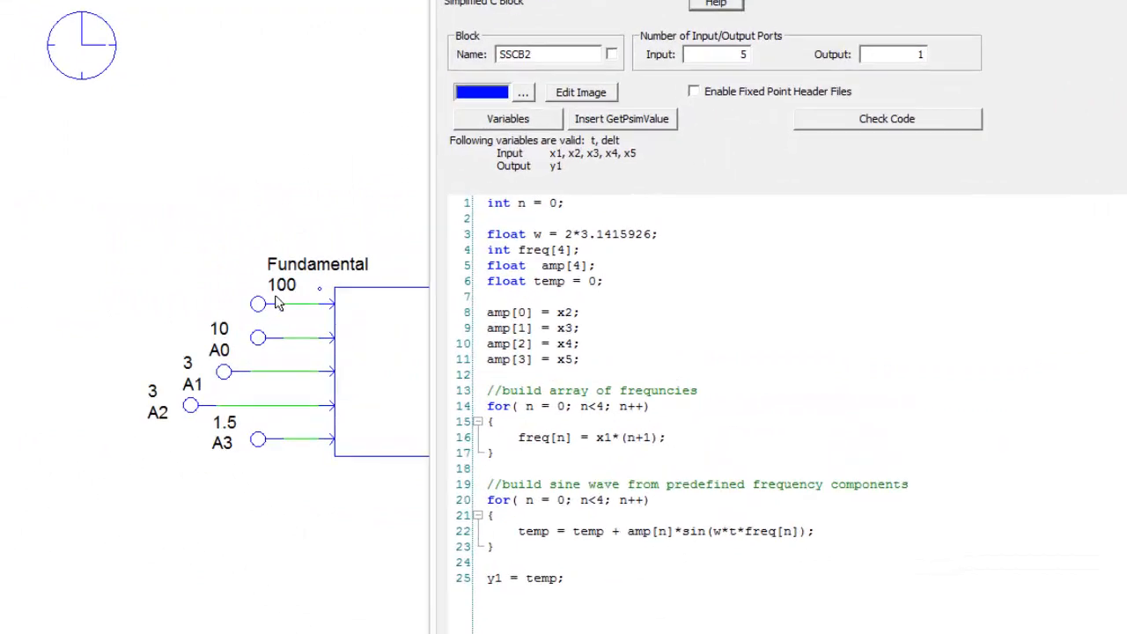
pyautogui.moveTo(260, 351)
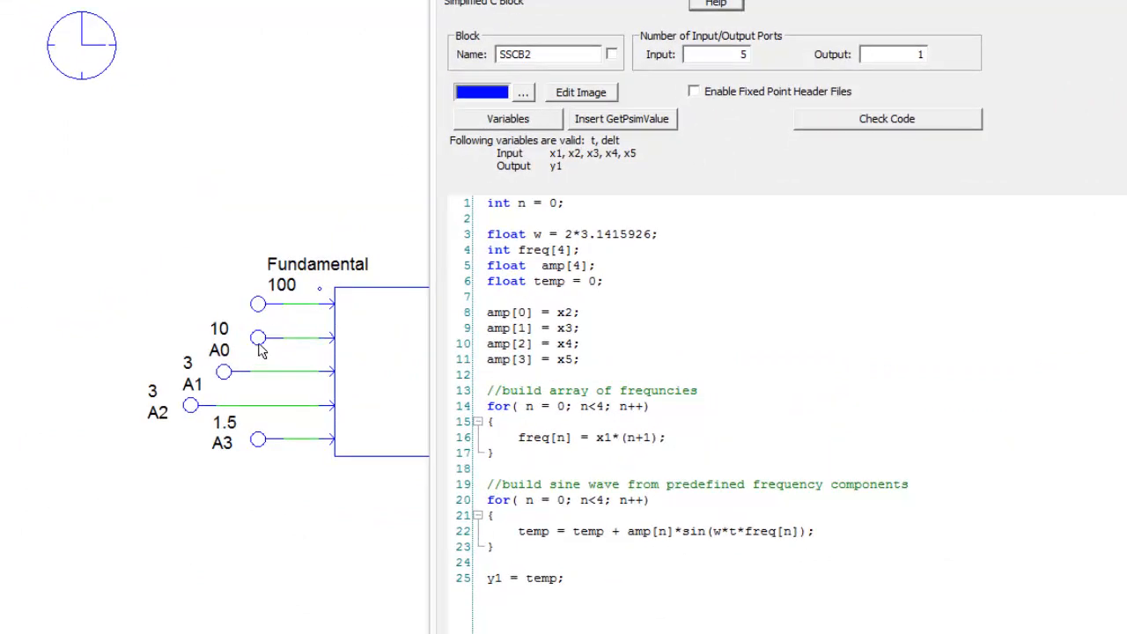
pyautogui.moveTo(257, 439)
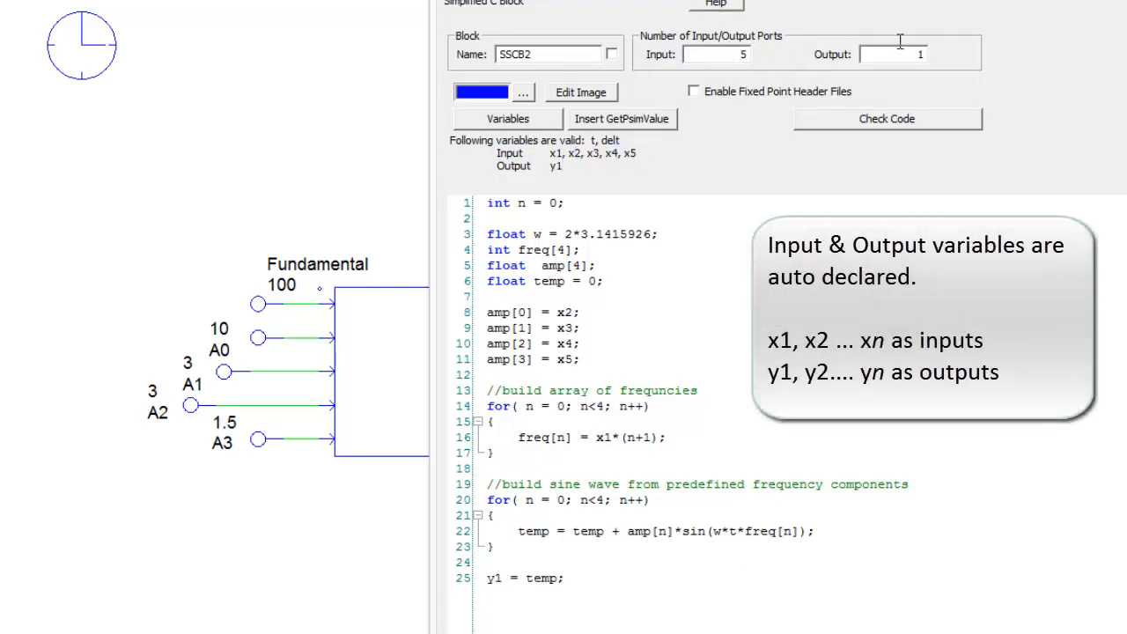
pyautogui.write('4')
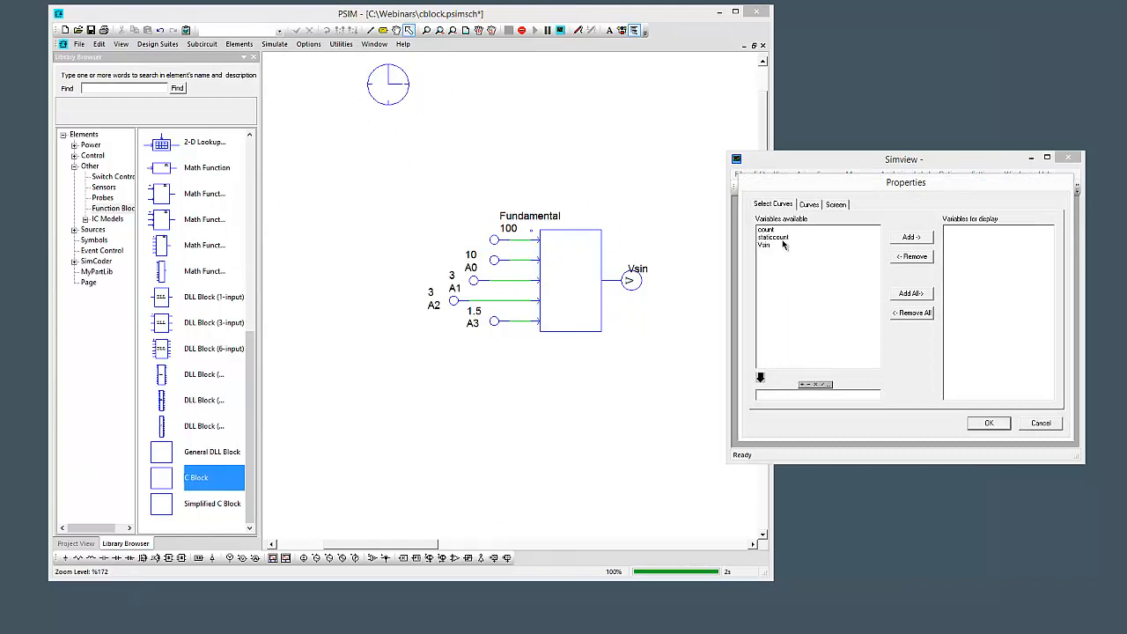
pyautogui.moveTo(774, 249)
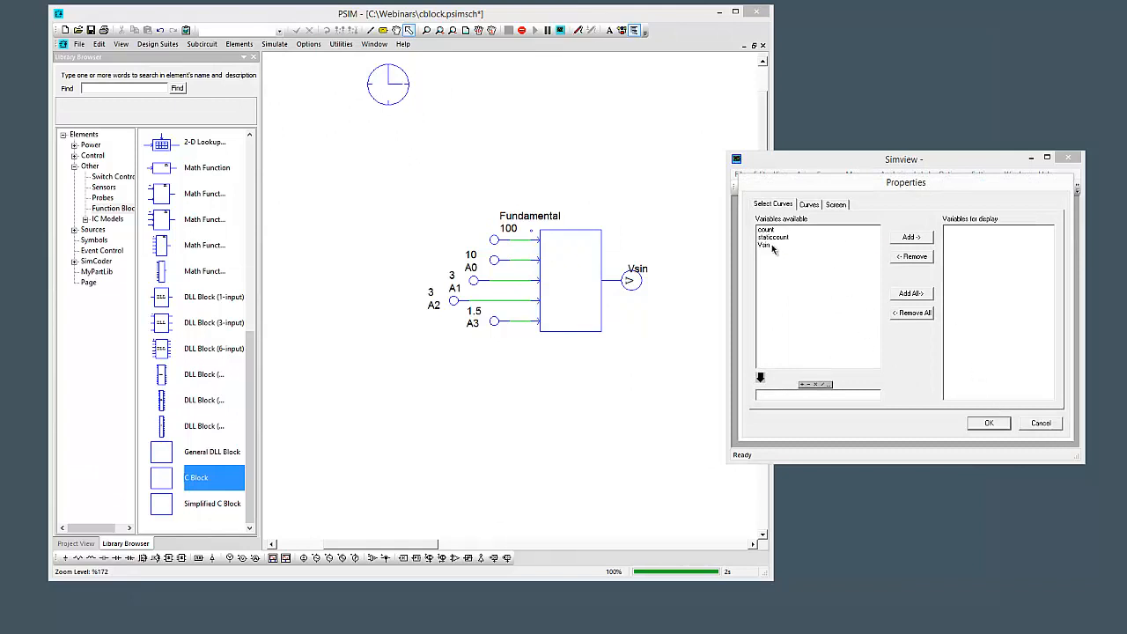
# Step: Plot the Vsin curve and compute its FFT frequency spectrum
pyautogui.click(988, 422)
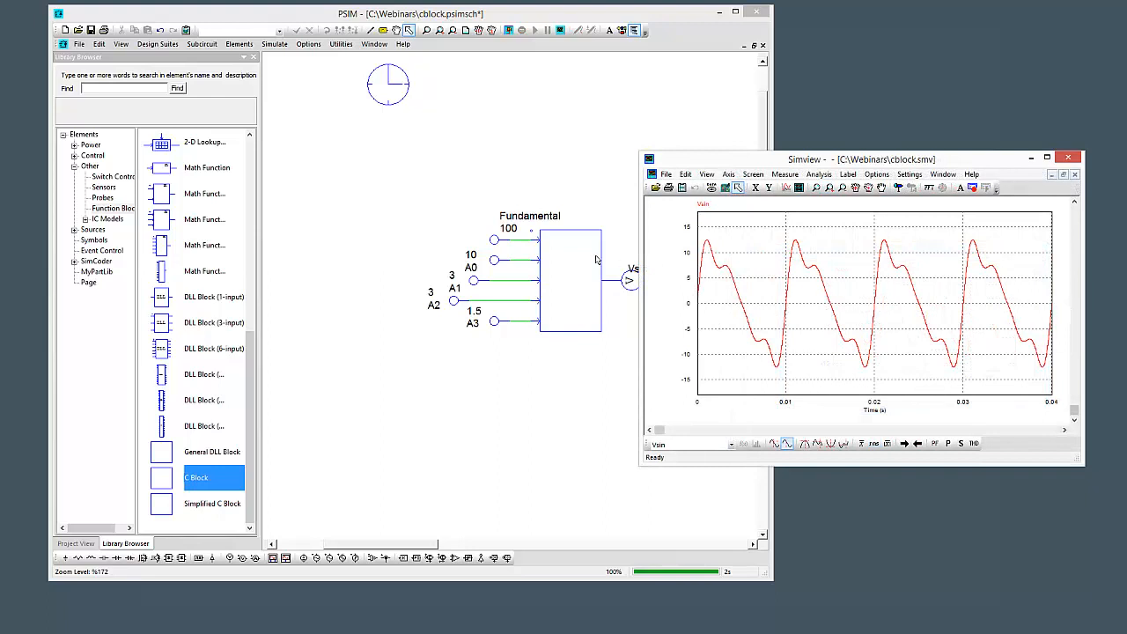
pyautogui.click(929, 188)
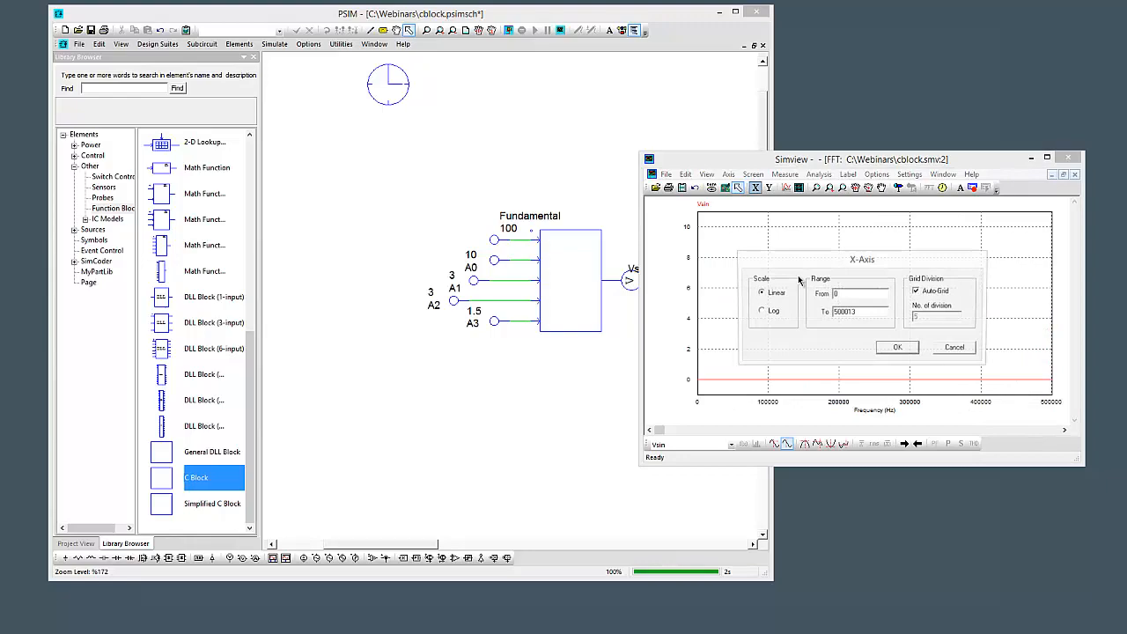
# Step: Use a logarithmic frequency axis and measure the 200 Hz and 300 Hz peaks
pyautogui.click(897, 346)
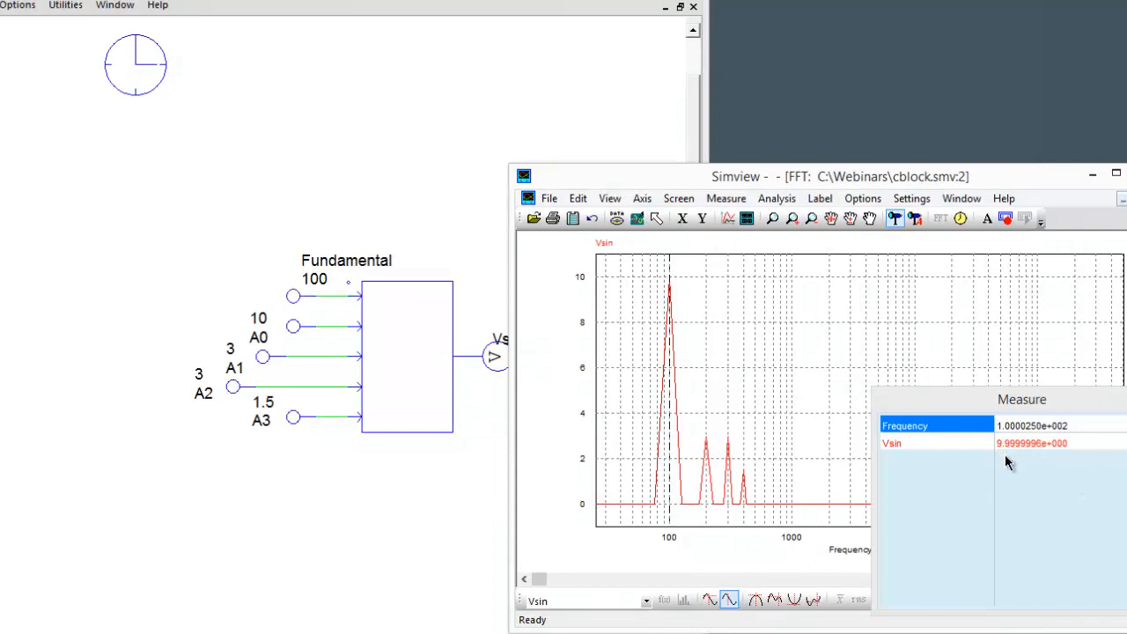
pyautogui.moveTo(771, 594)
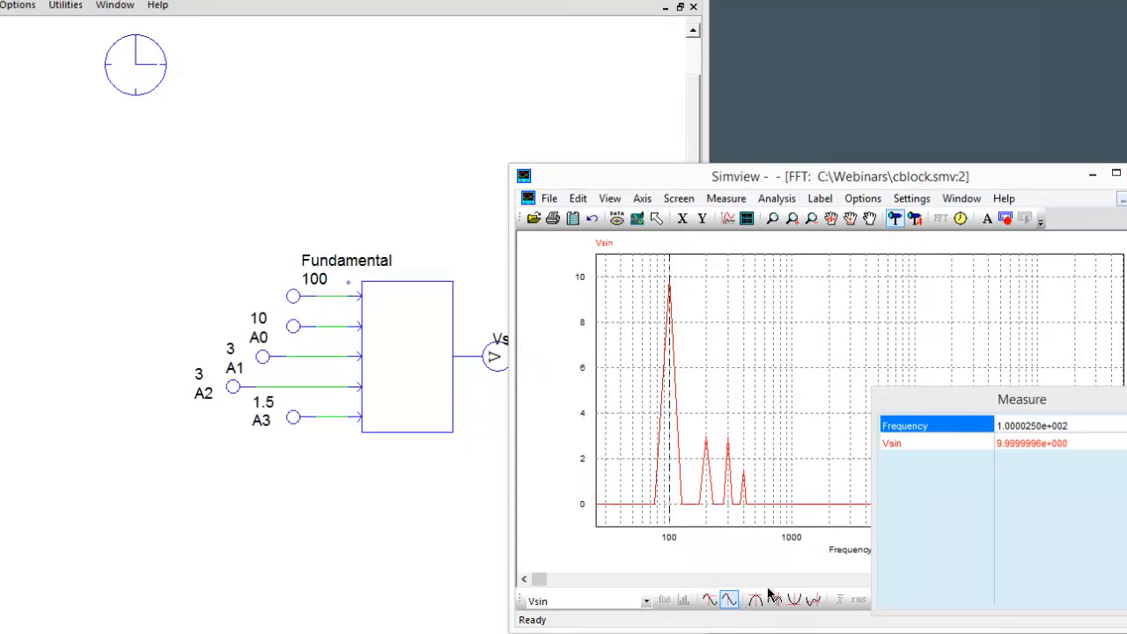
pyautogui.click(774, 600)
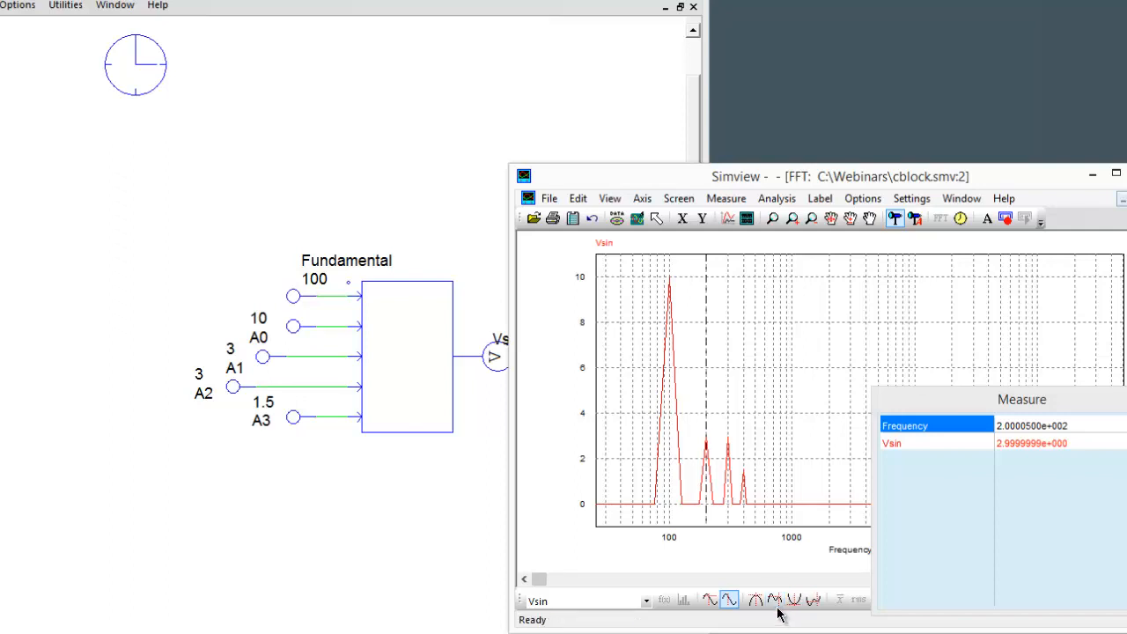
pyautogui.click(773, 600)
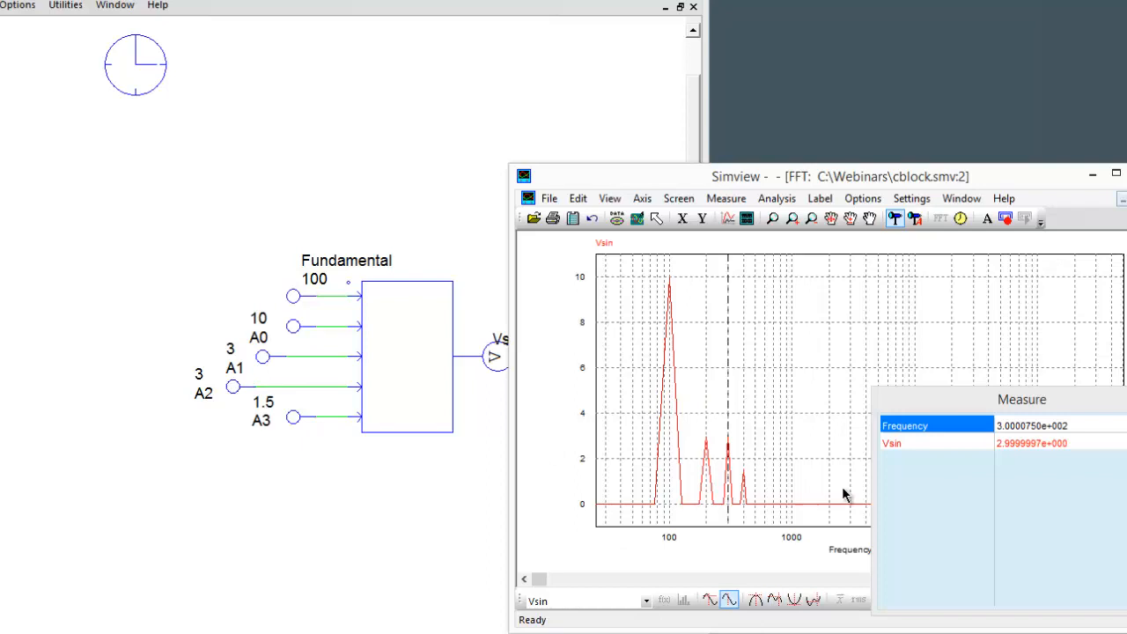
pyautogui.moveTo(270, 417)
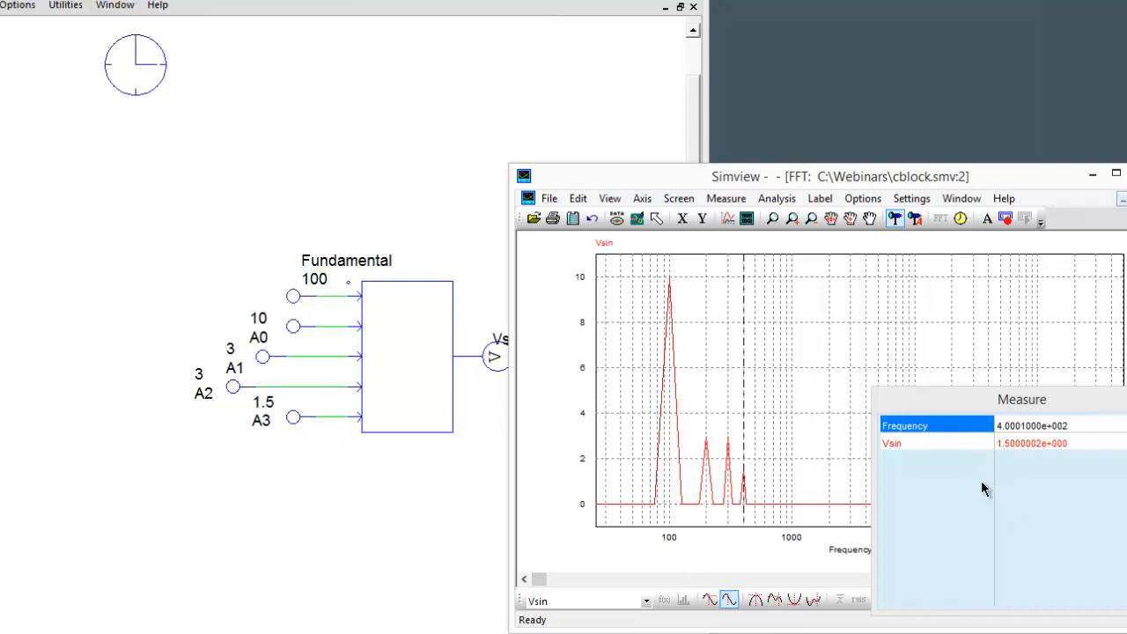
pyautogui.moveTo(297, 541)
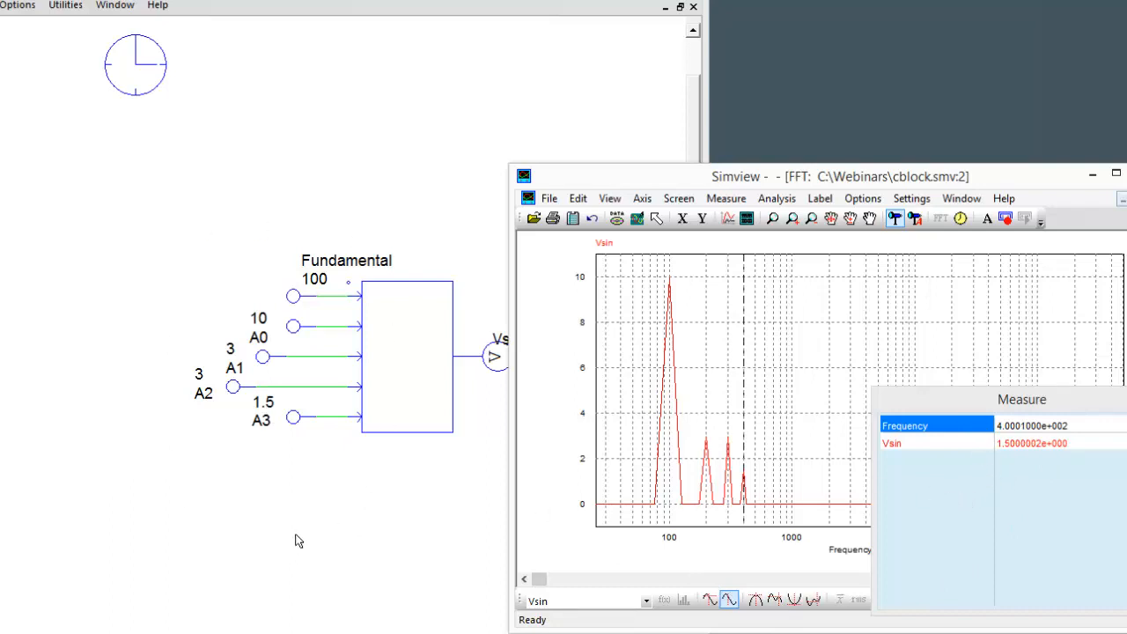
pyautogui.moveTo(422, 534)
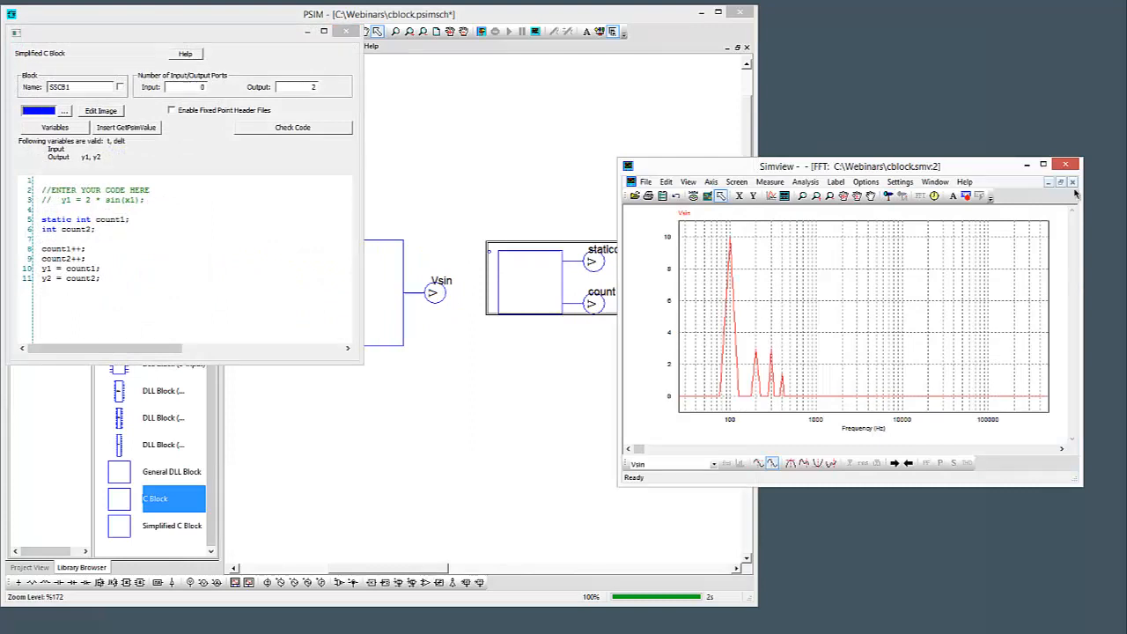
# Step: Close the FFT, plot count and staticcount, and measure their values at one instant
pyautogui.click(744, 196)
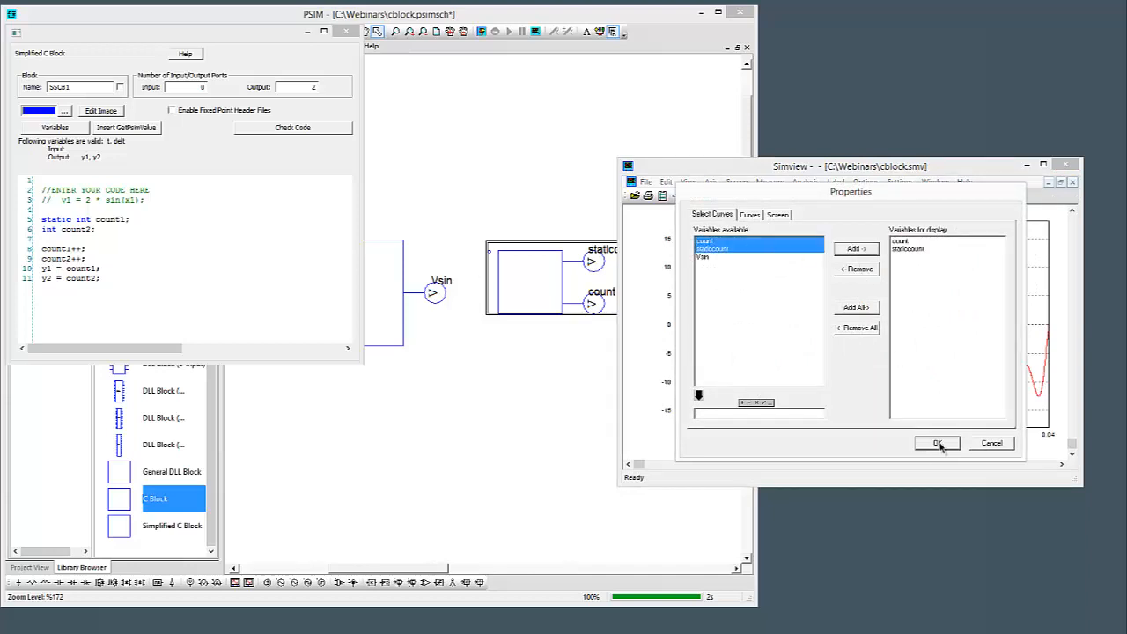
pyautogui.click(937, 443)
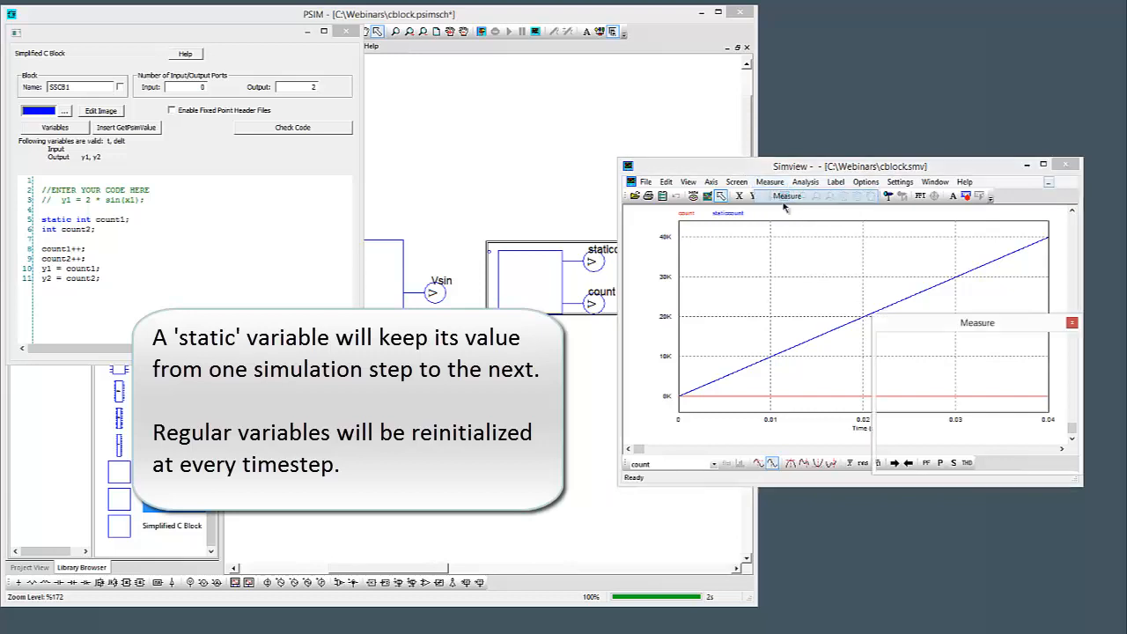
pyautogui.click(819, 352)
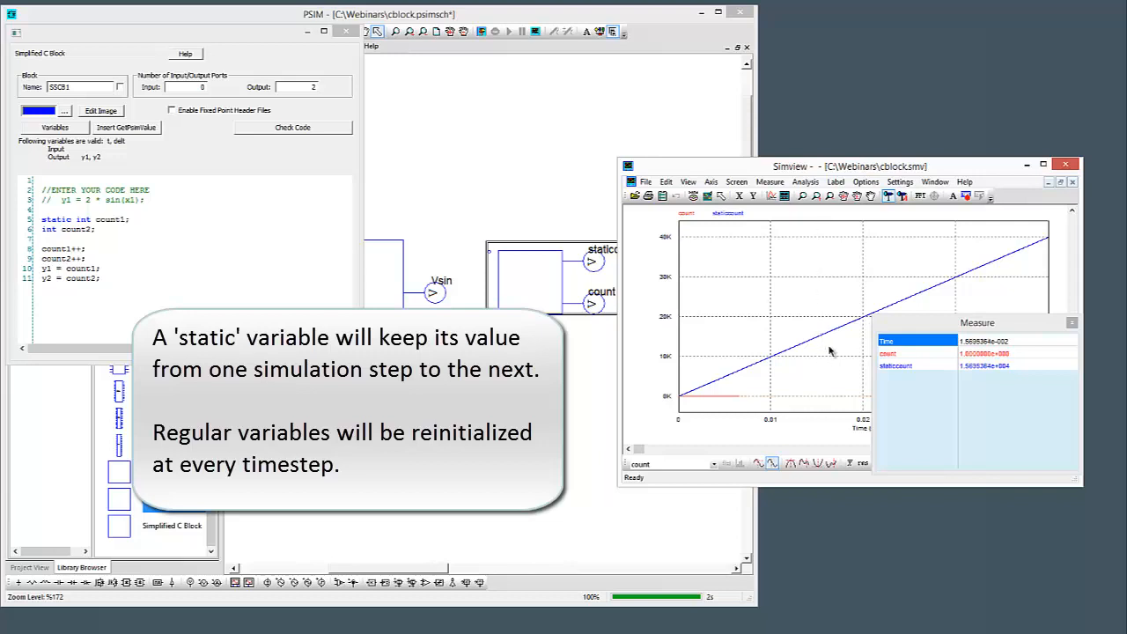
pyautogui.click(827, 348)
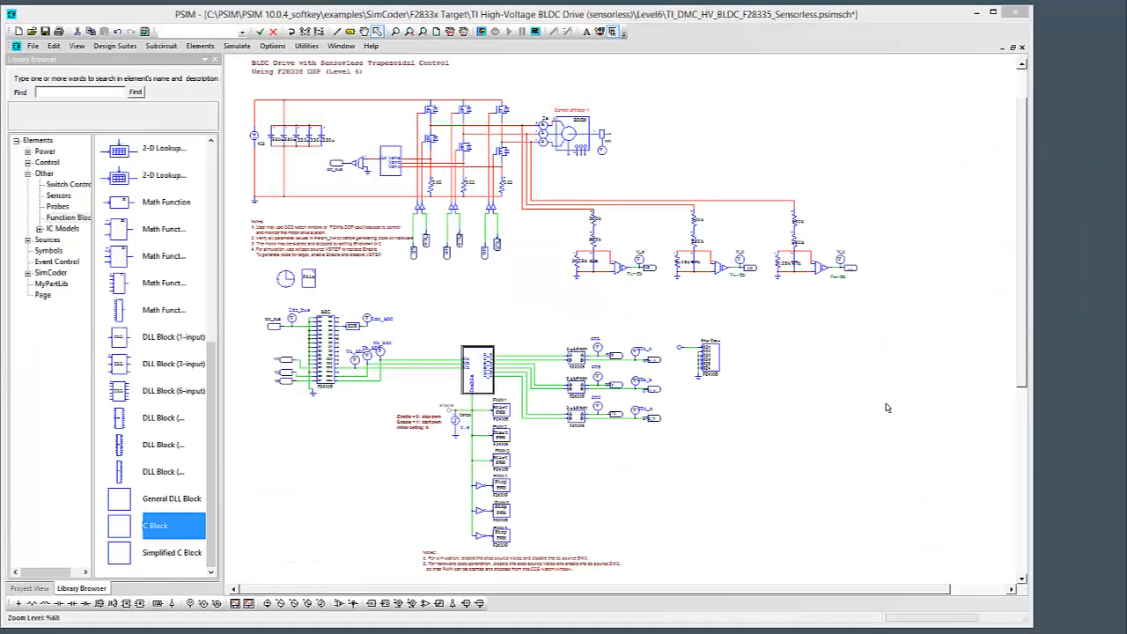
pyautogui.moveTo(740, 455)
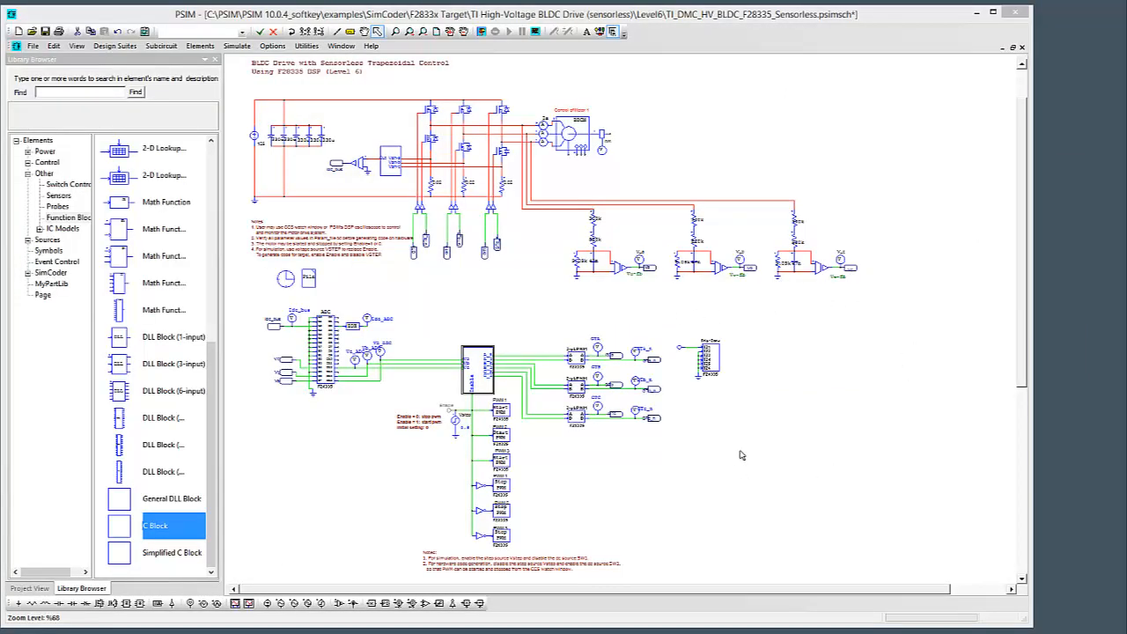
pyautogui.moveTo(692, 451)
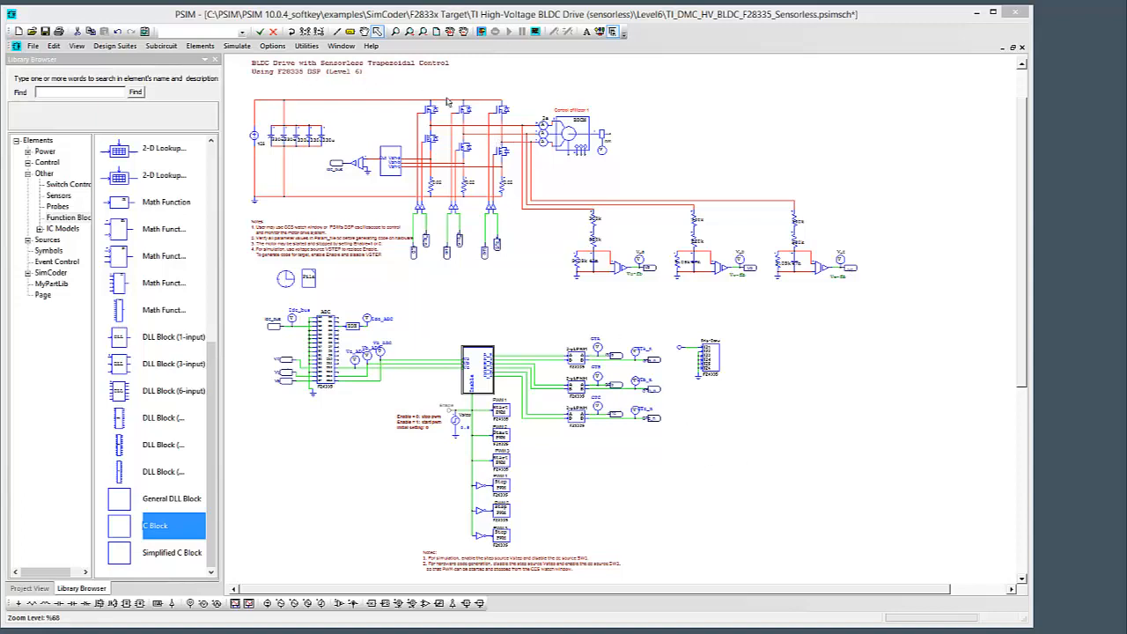
pyautogui.moveTo(691, 159)
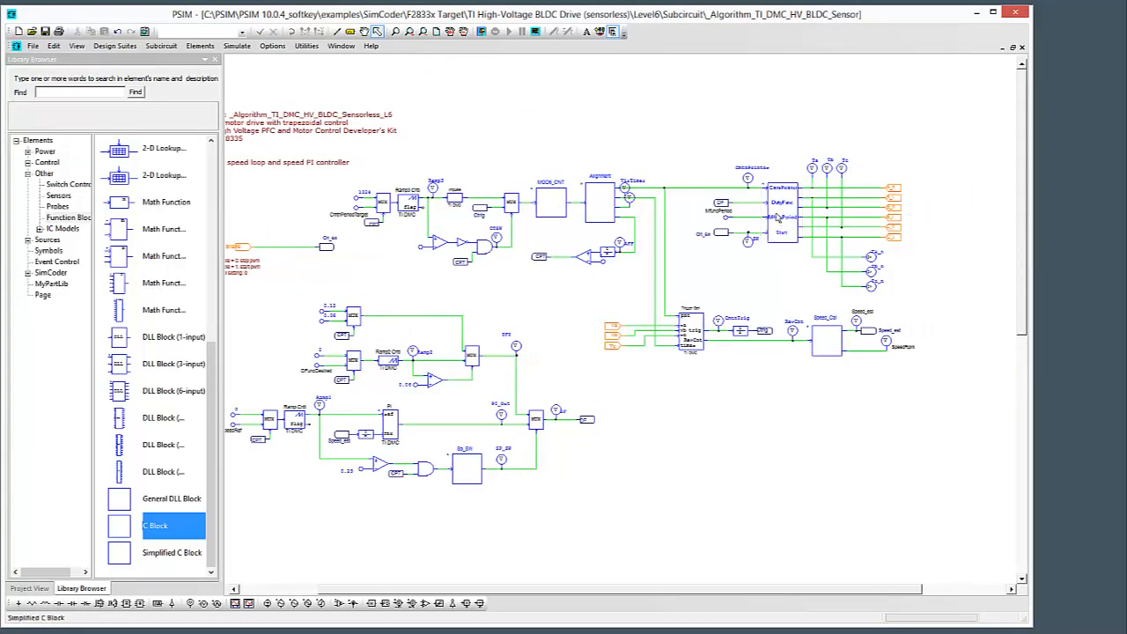
pyautogui.doubleClick(782, 212)
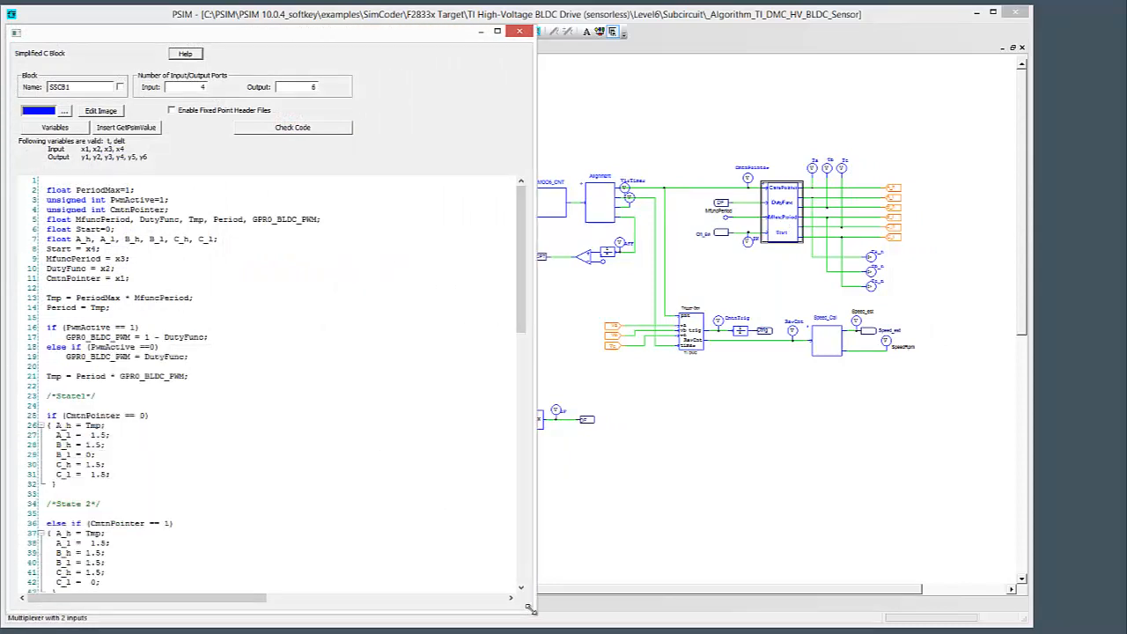
pyautogui.scroll(-3)
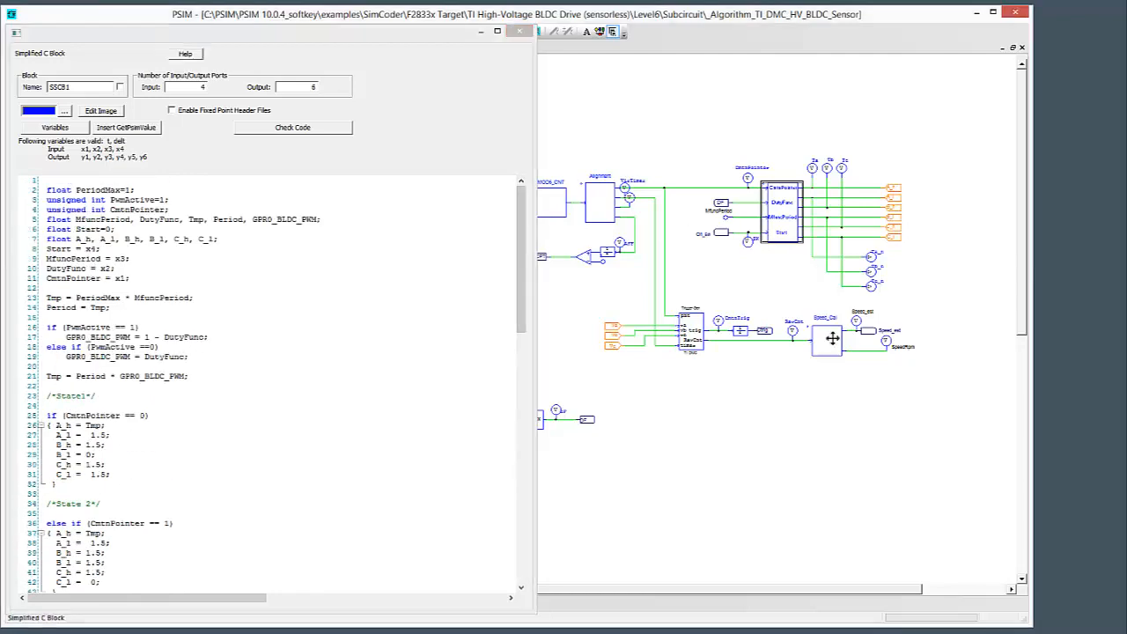
pyautogui.doubleClick(826, 335)
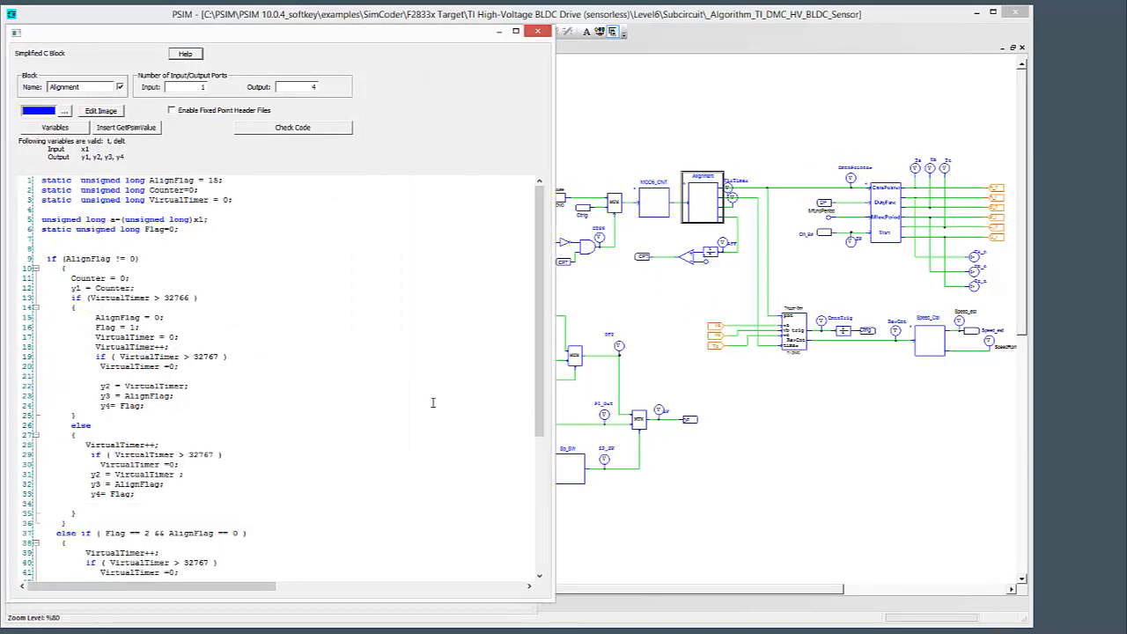
pyautogui.scroll(-3)
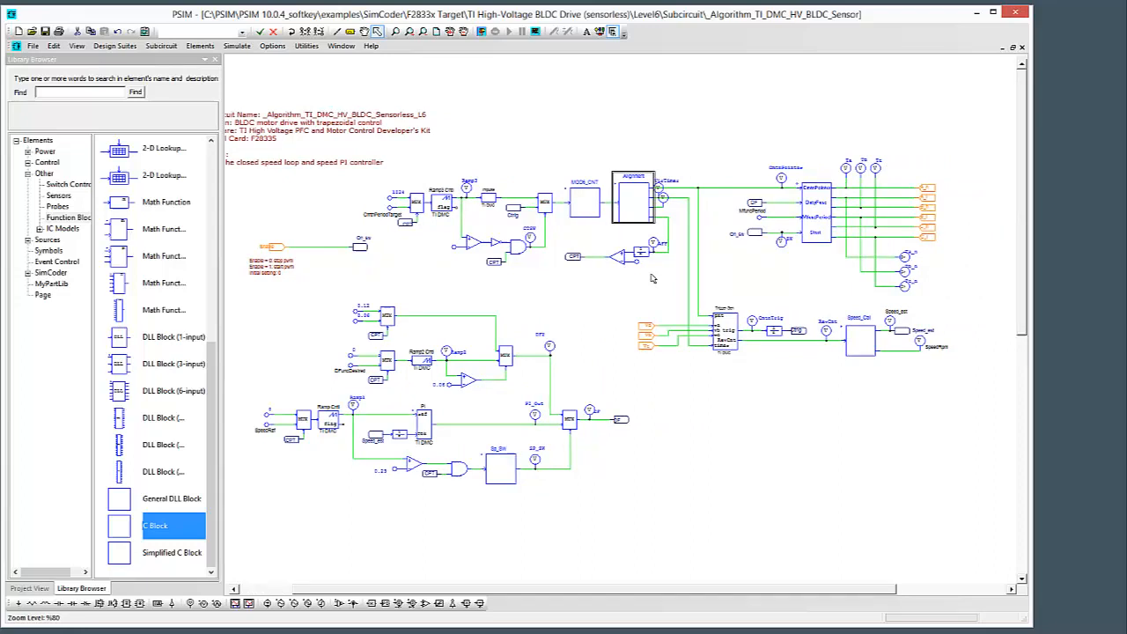
pyautogui.moveTo(720, 401)
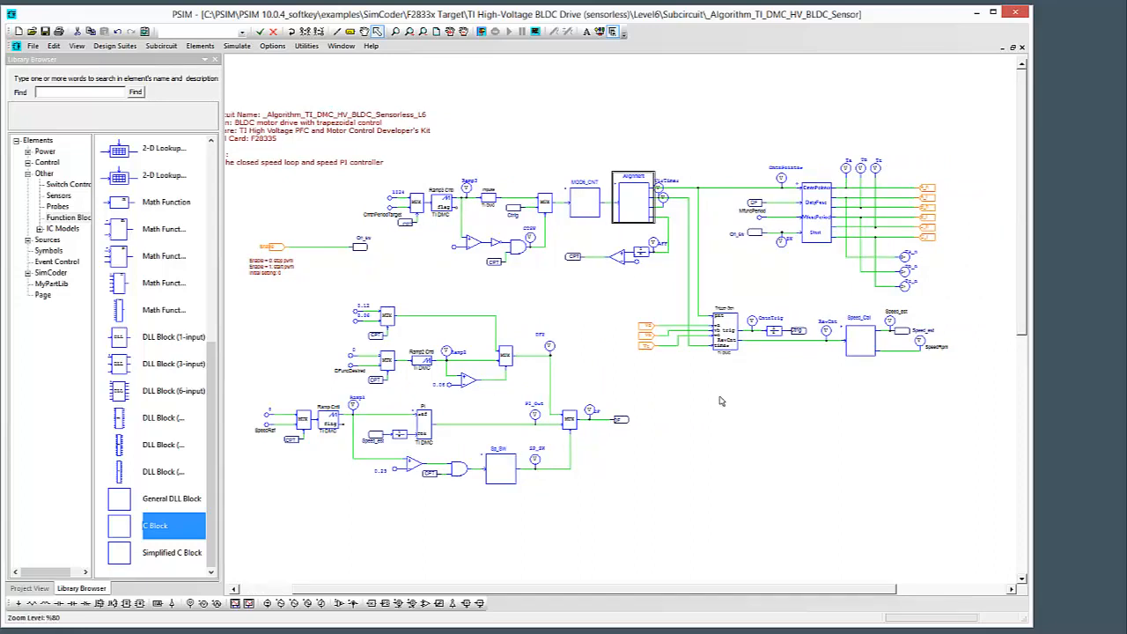
# Step: Open the SSCB1 commutation block to view its state-based PWM code
pyautogui.doubleClick(173, 552)
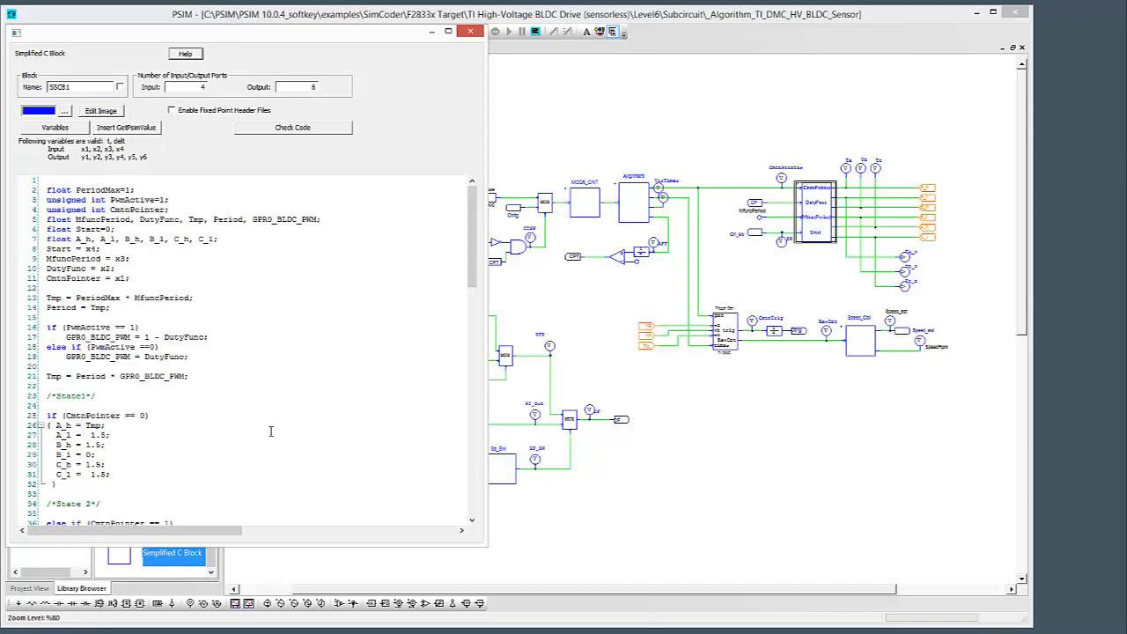
pyautogui.moveTo(331, 349)
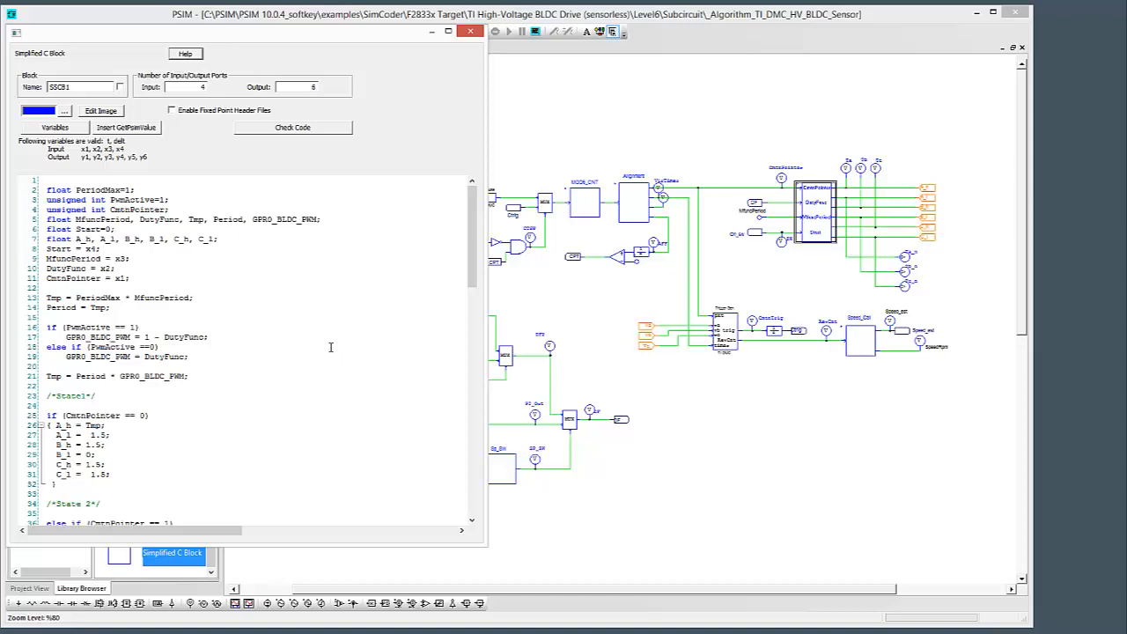
pyautogui.moveTo(334, 342)
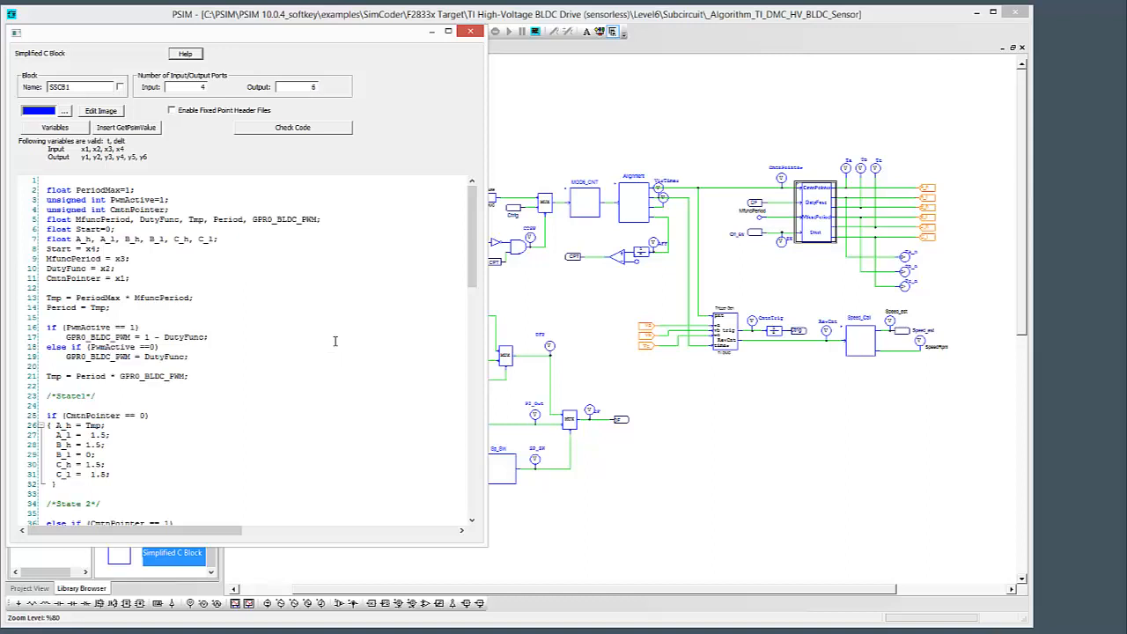
pyautogui.moveTo(352, 317)
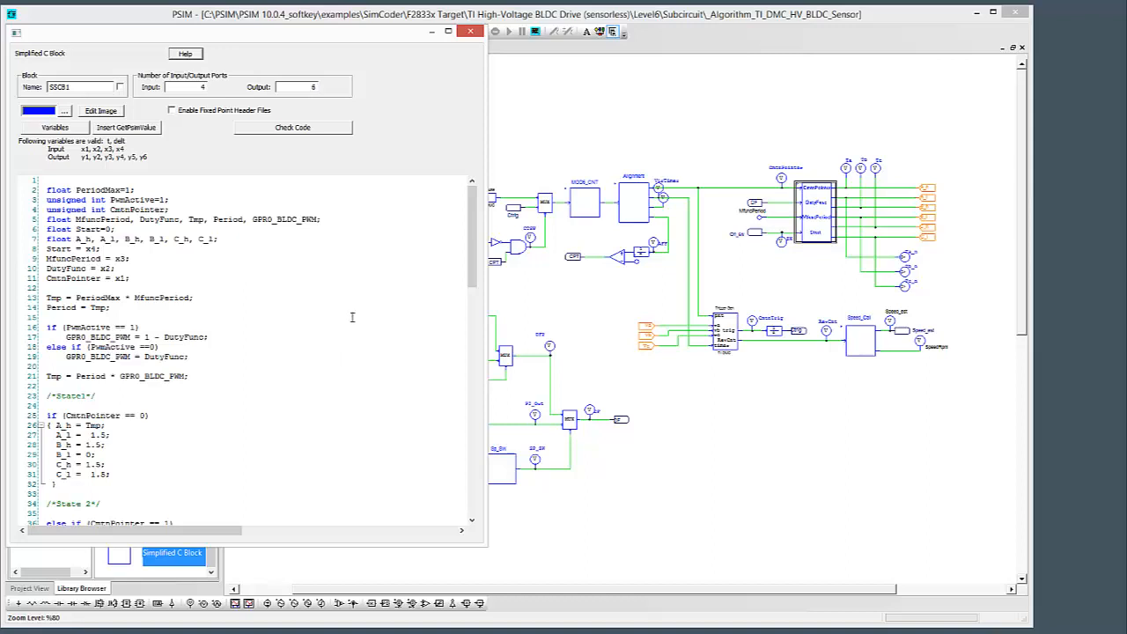